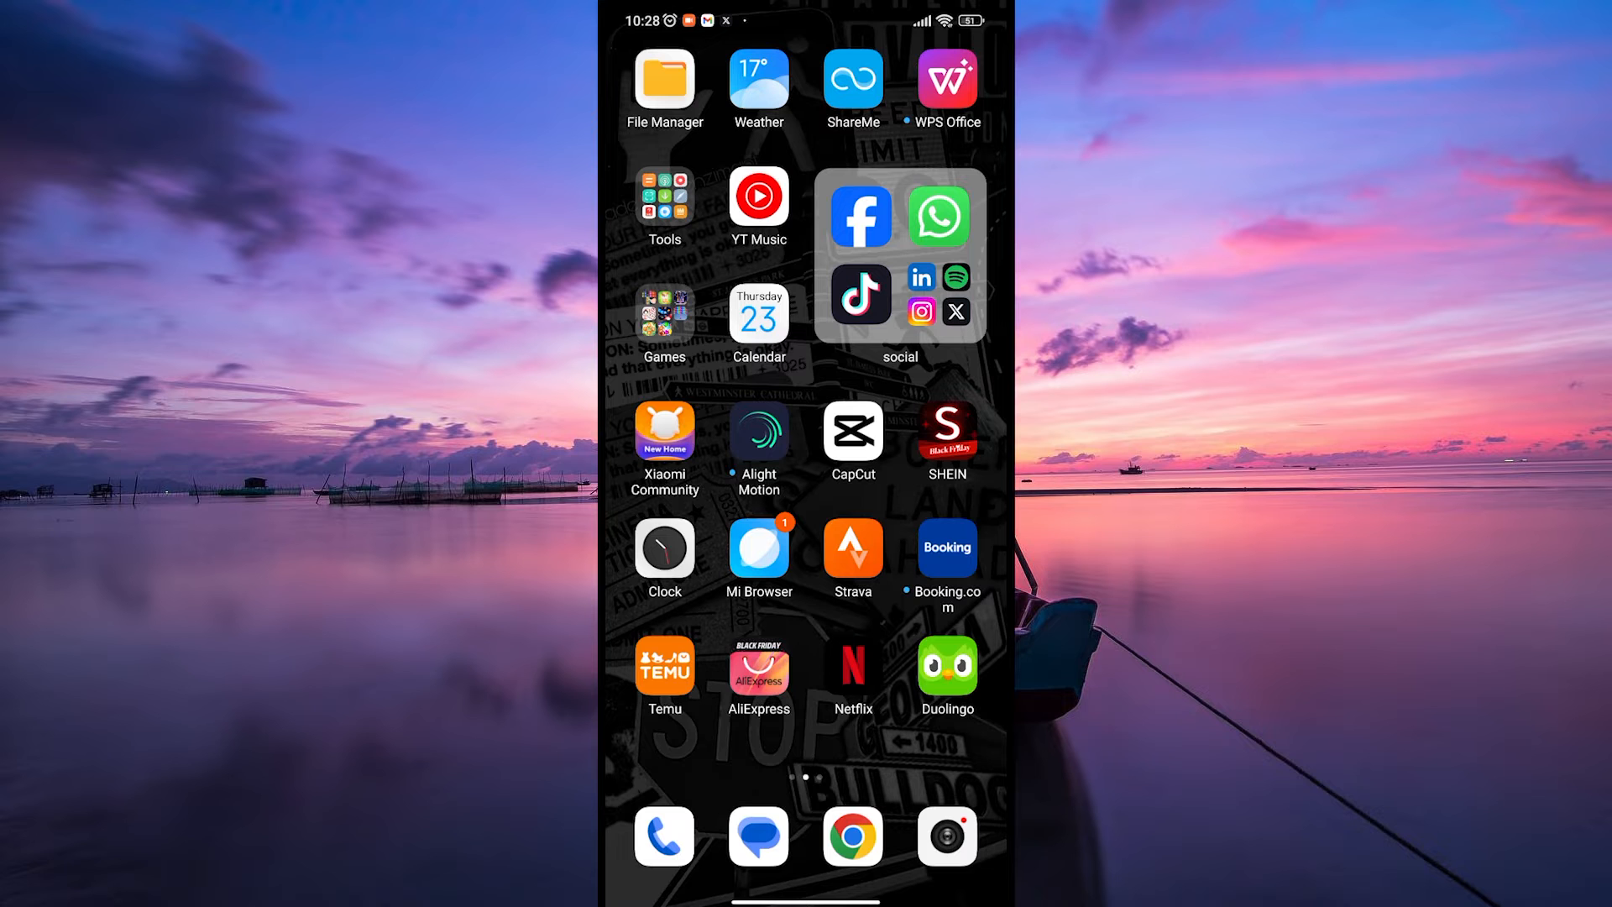
- Launch the X app from the social apps folder on the home screen
{"action": "left_click", "coordinate": [899, 255]}
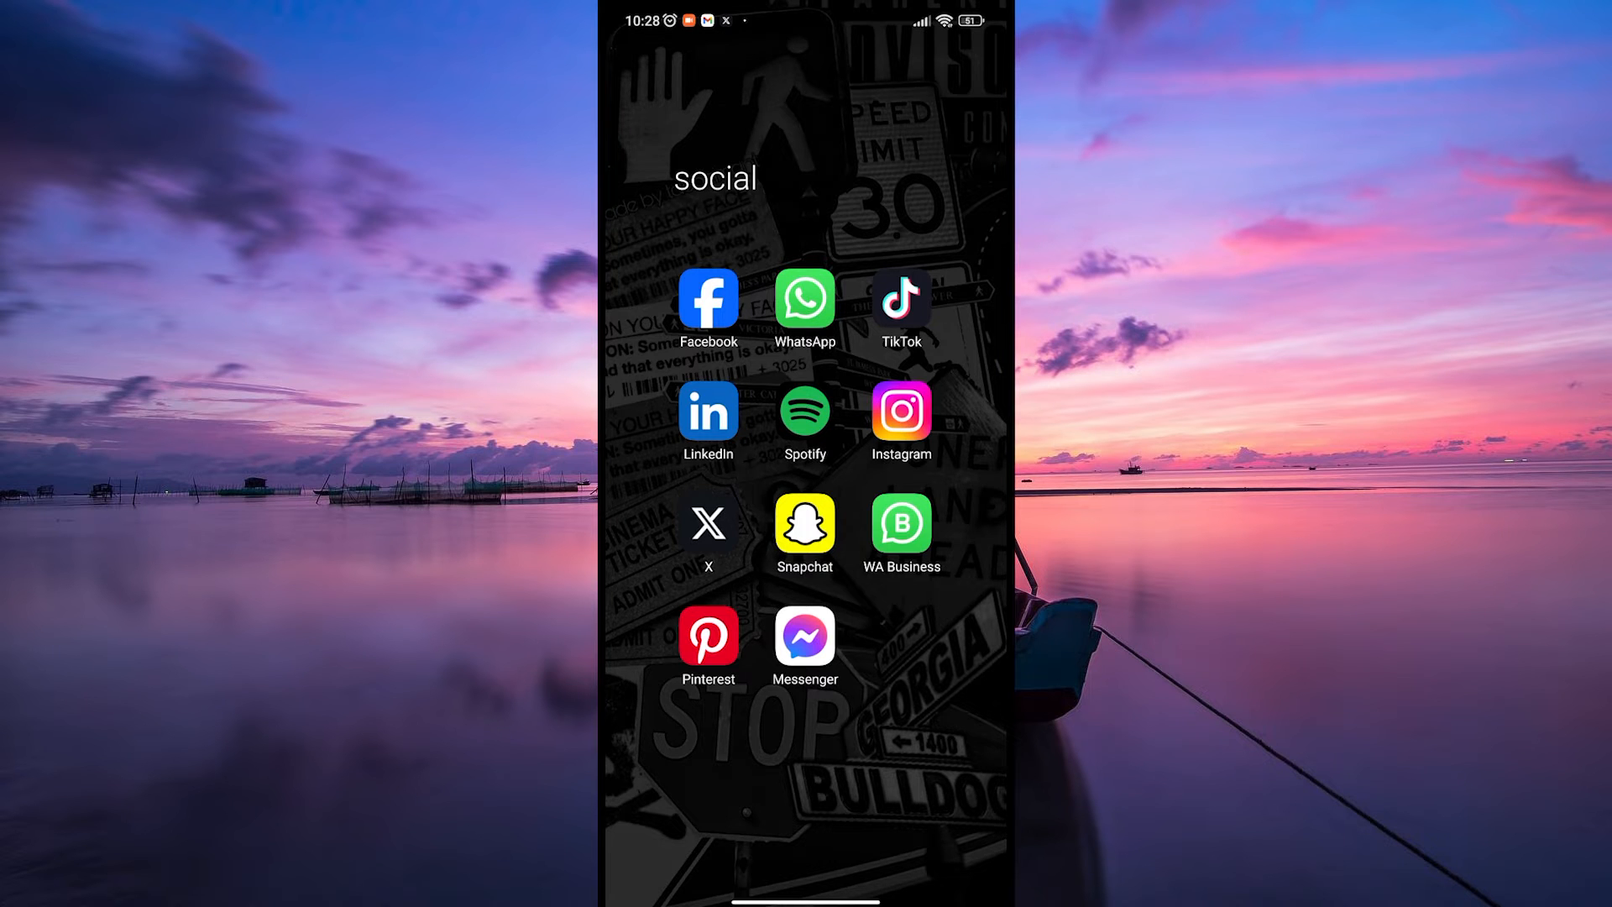
{"action": "left_click", "coordinate": [706, 522]}
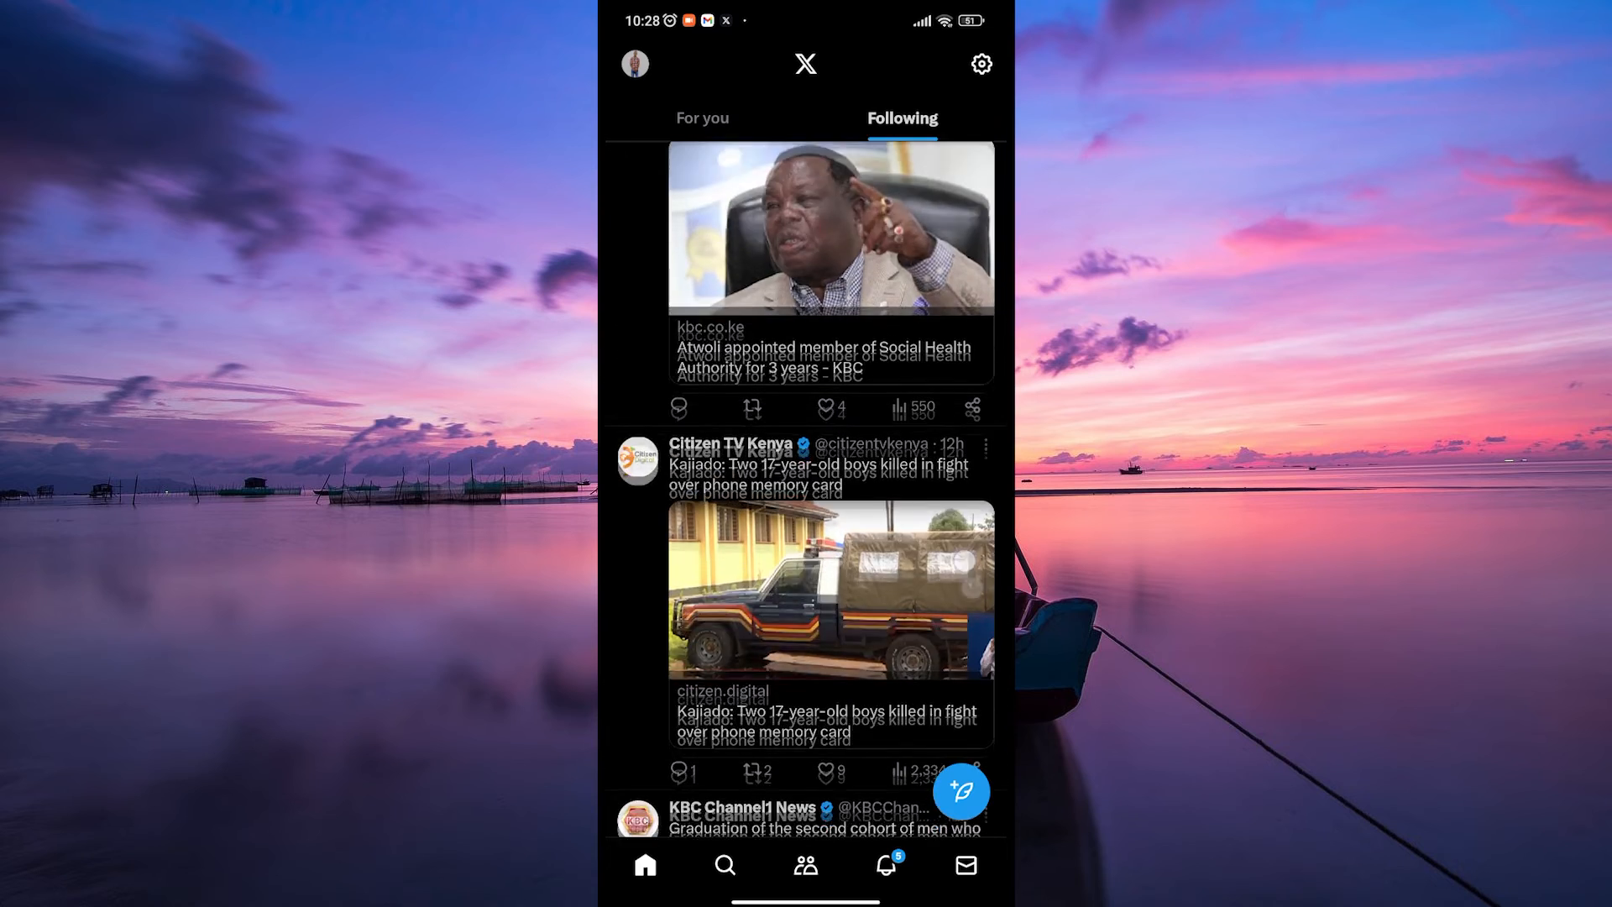
- Reach Settings and privacy from the Following feed via the account side menu's Settings & Support
{"action": "scroll", "scroll_direction": "down", "scroll_amount": 3}
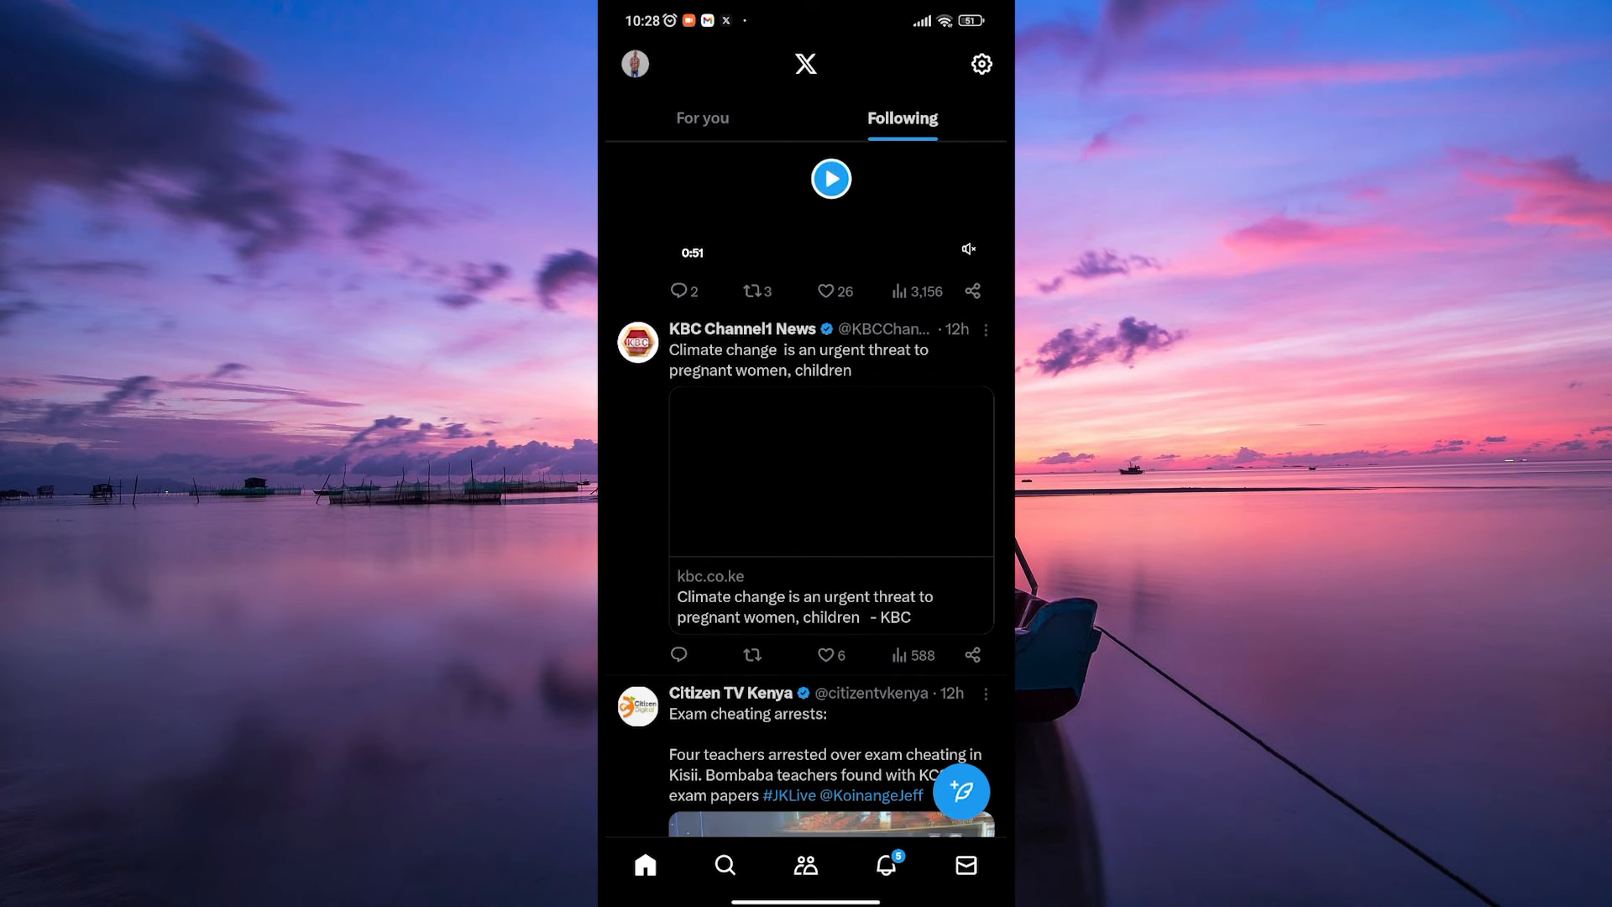
{"action": "scroll", "scroll_direction": "up", "scroll_amount": 3}
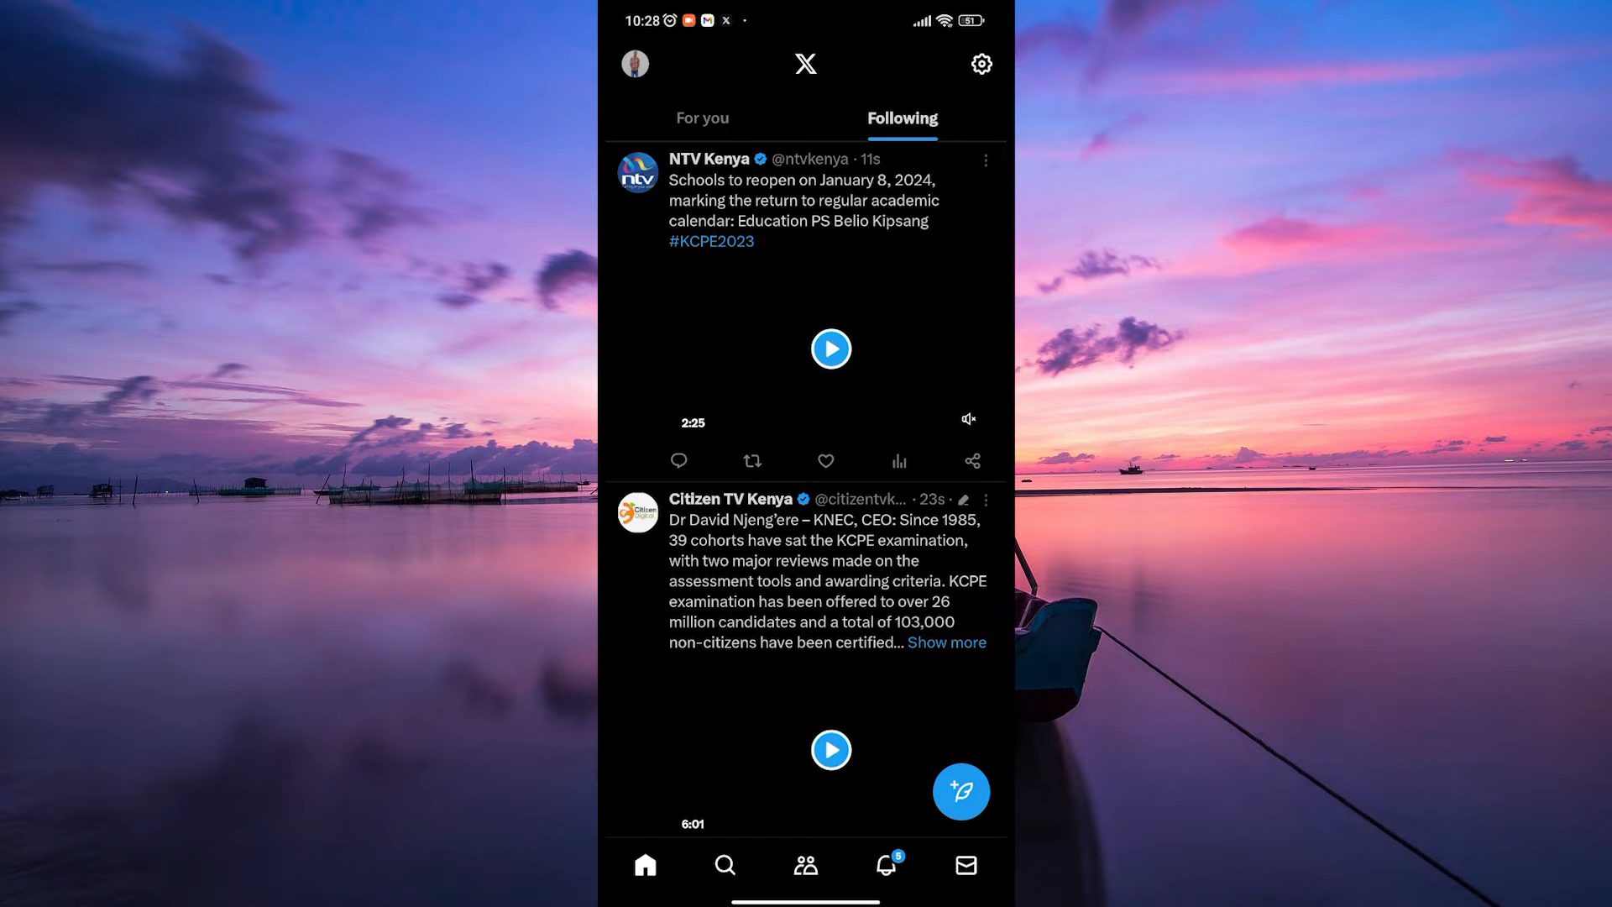
{"action": "left_click", "coordinate": [829, 347]}
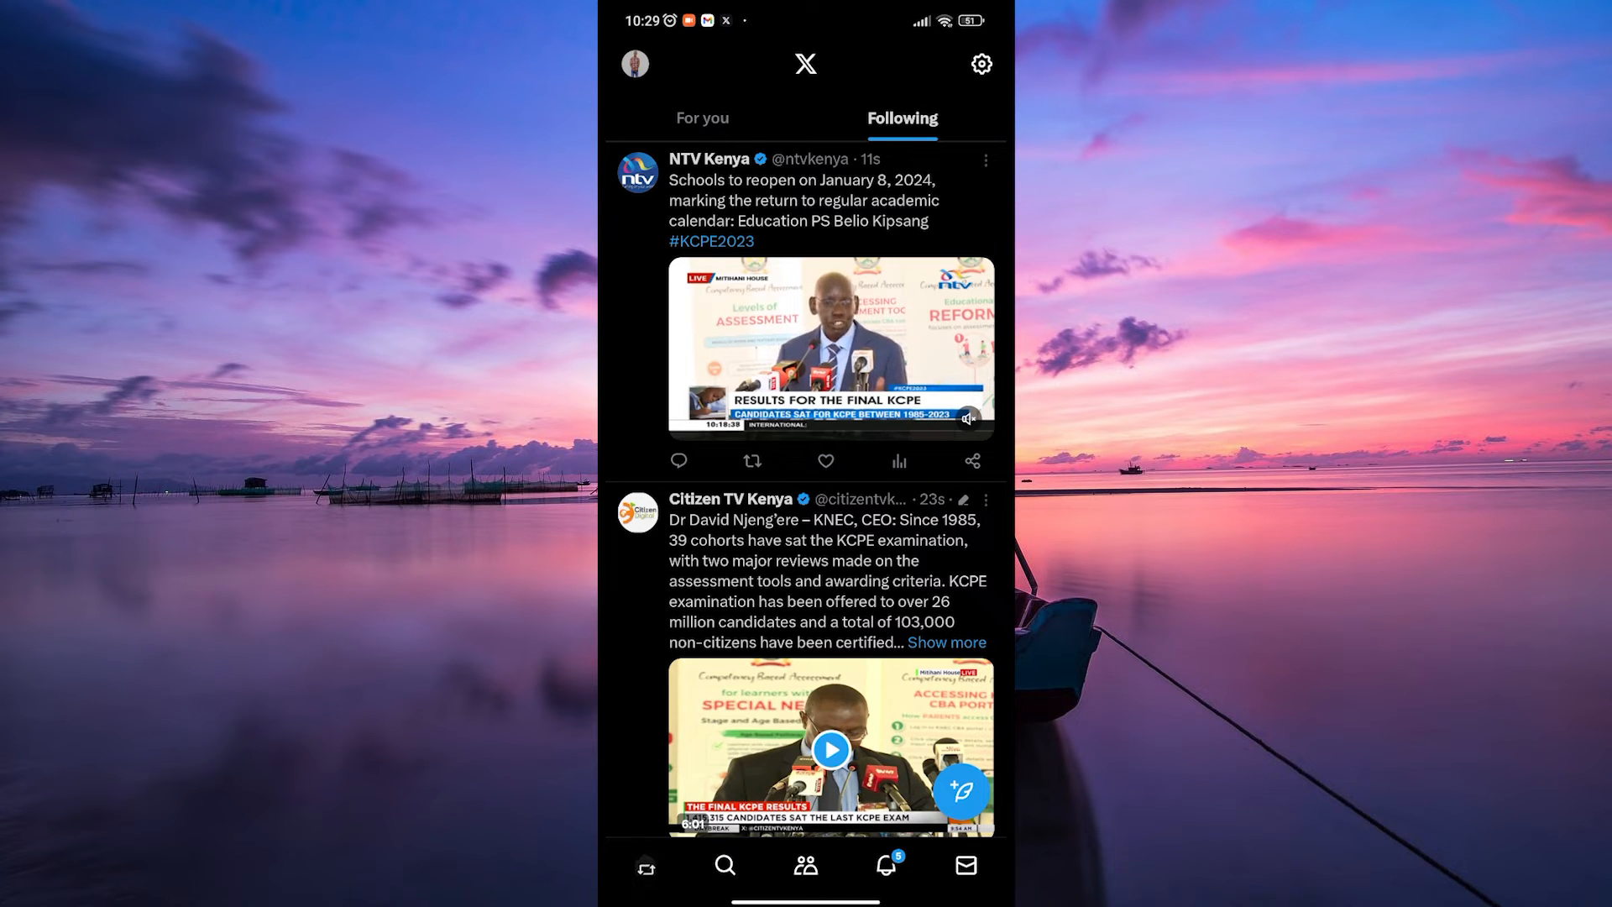
{"action": "left_click", "coordinate": [644, 865]}
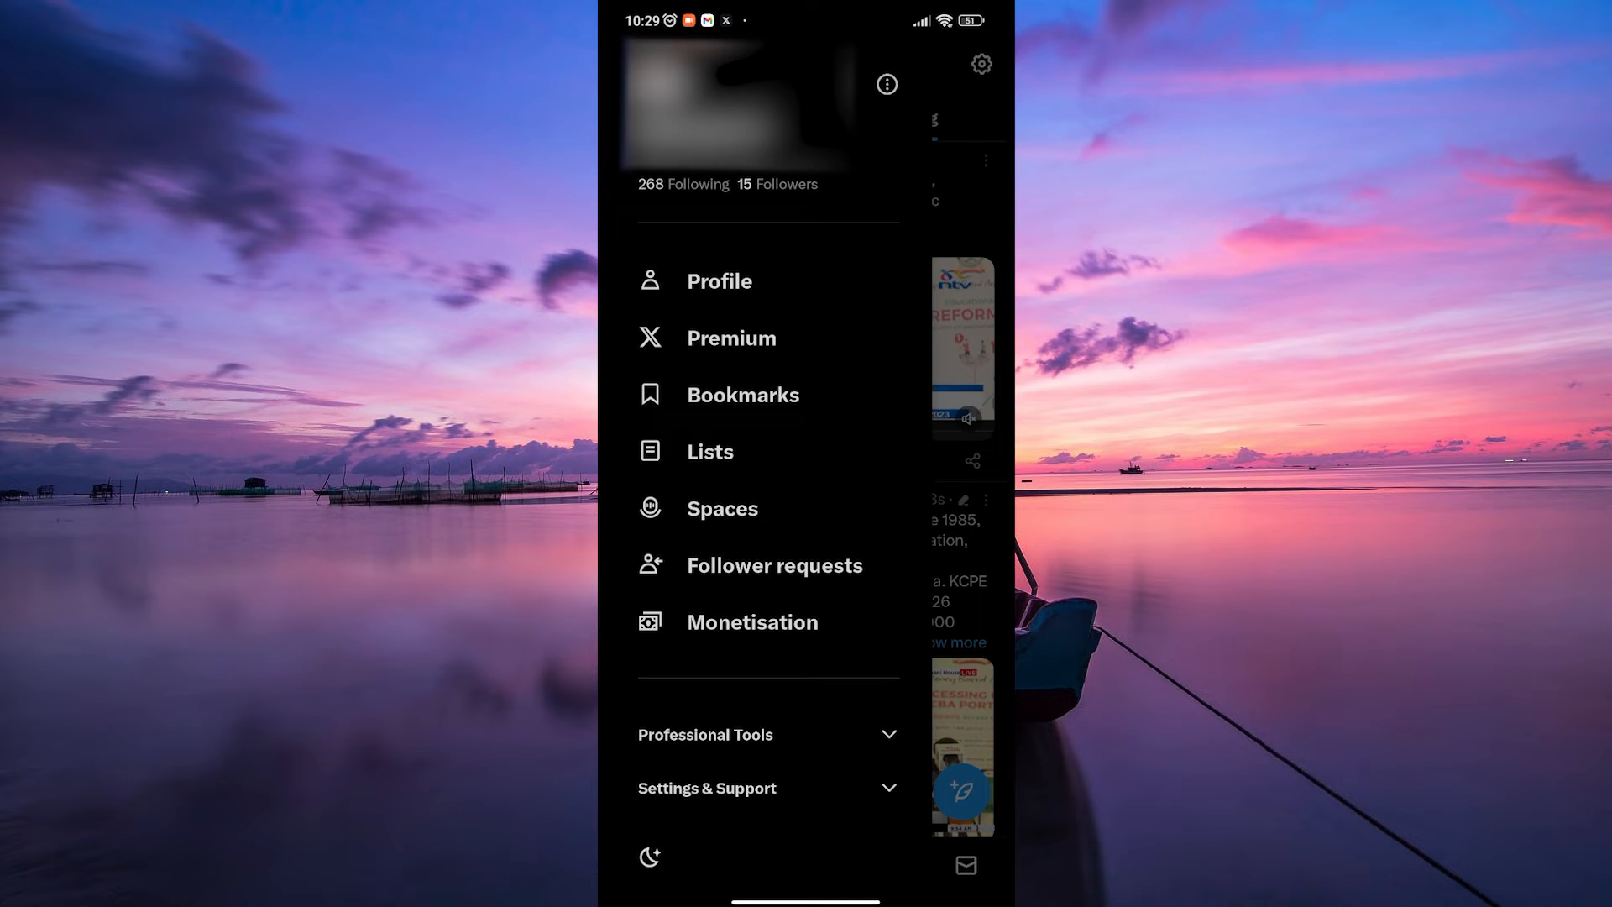
{"action": "left_click", "coordinate": [765, 787]}
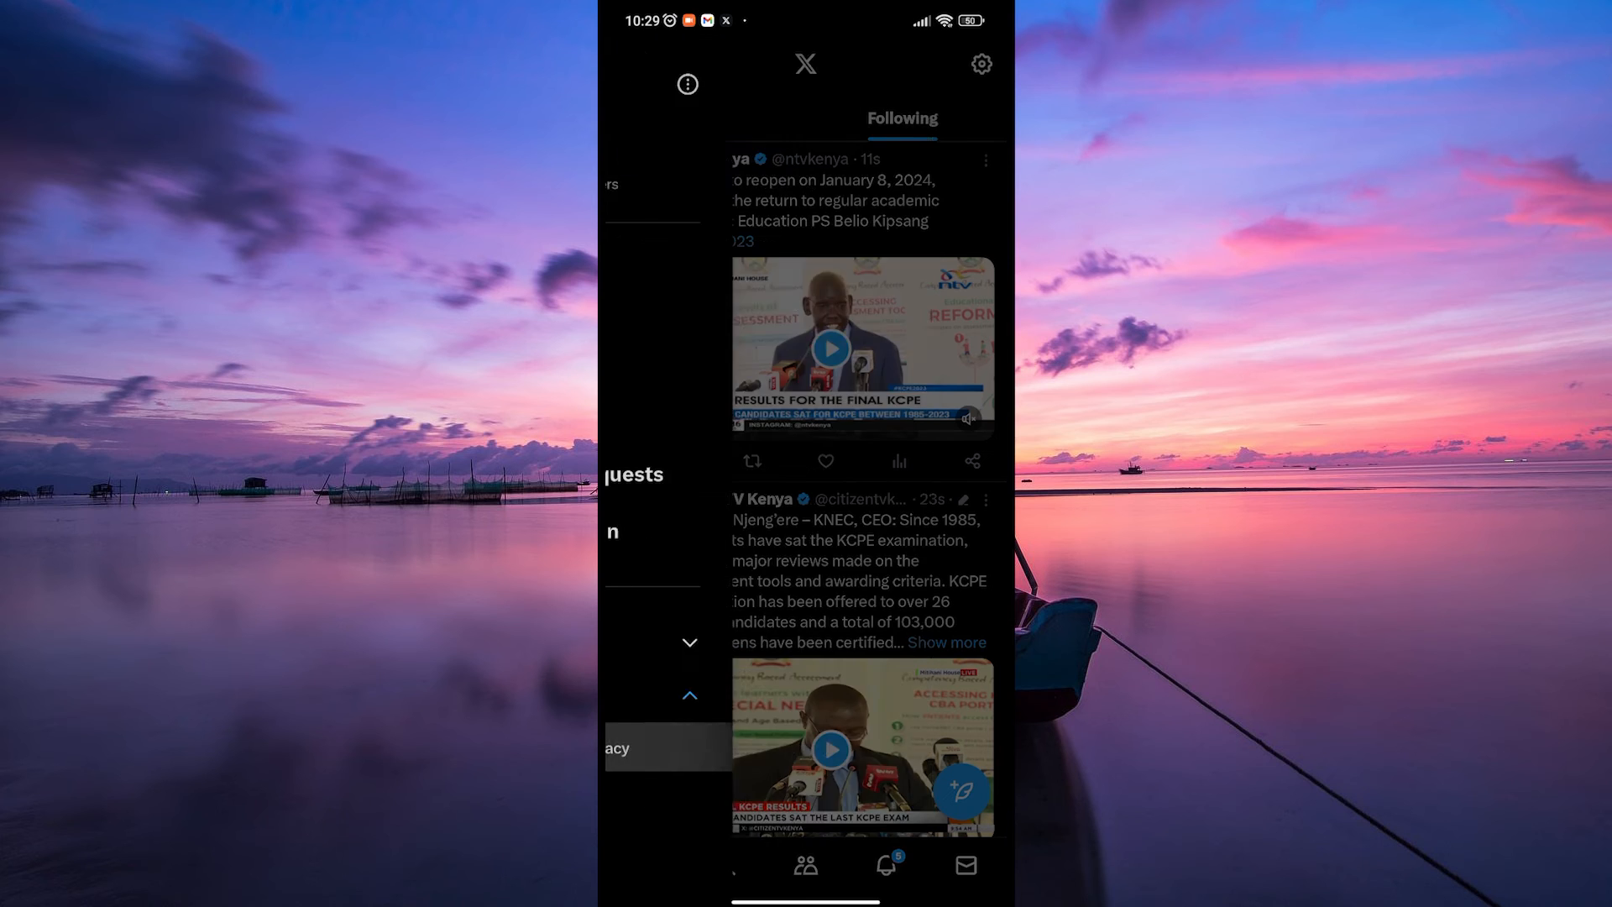
{"action": "left_click", "coordinate": [977, 63]}
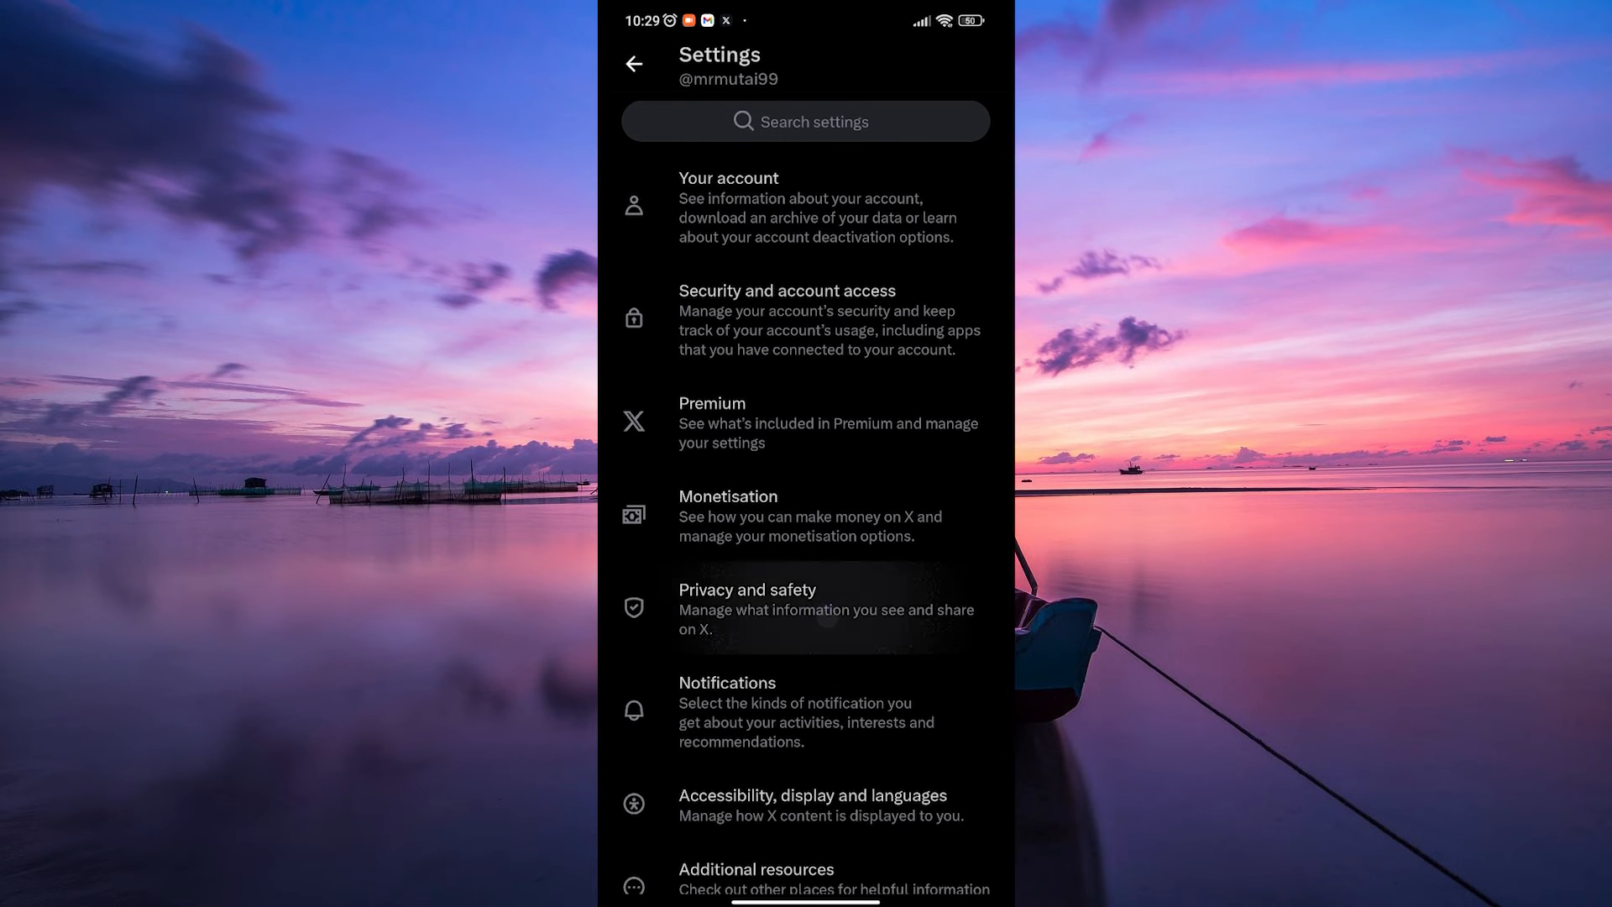
- Go to Privacy and safety > Audience and tagging, where Protect your posts shows as on
{"action": "left_click", "coordinate": [745, 608]}
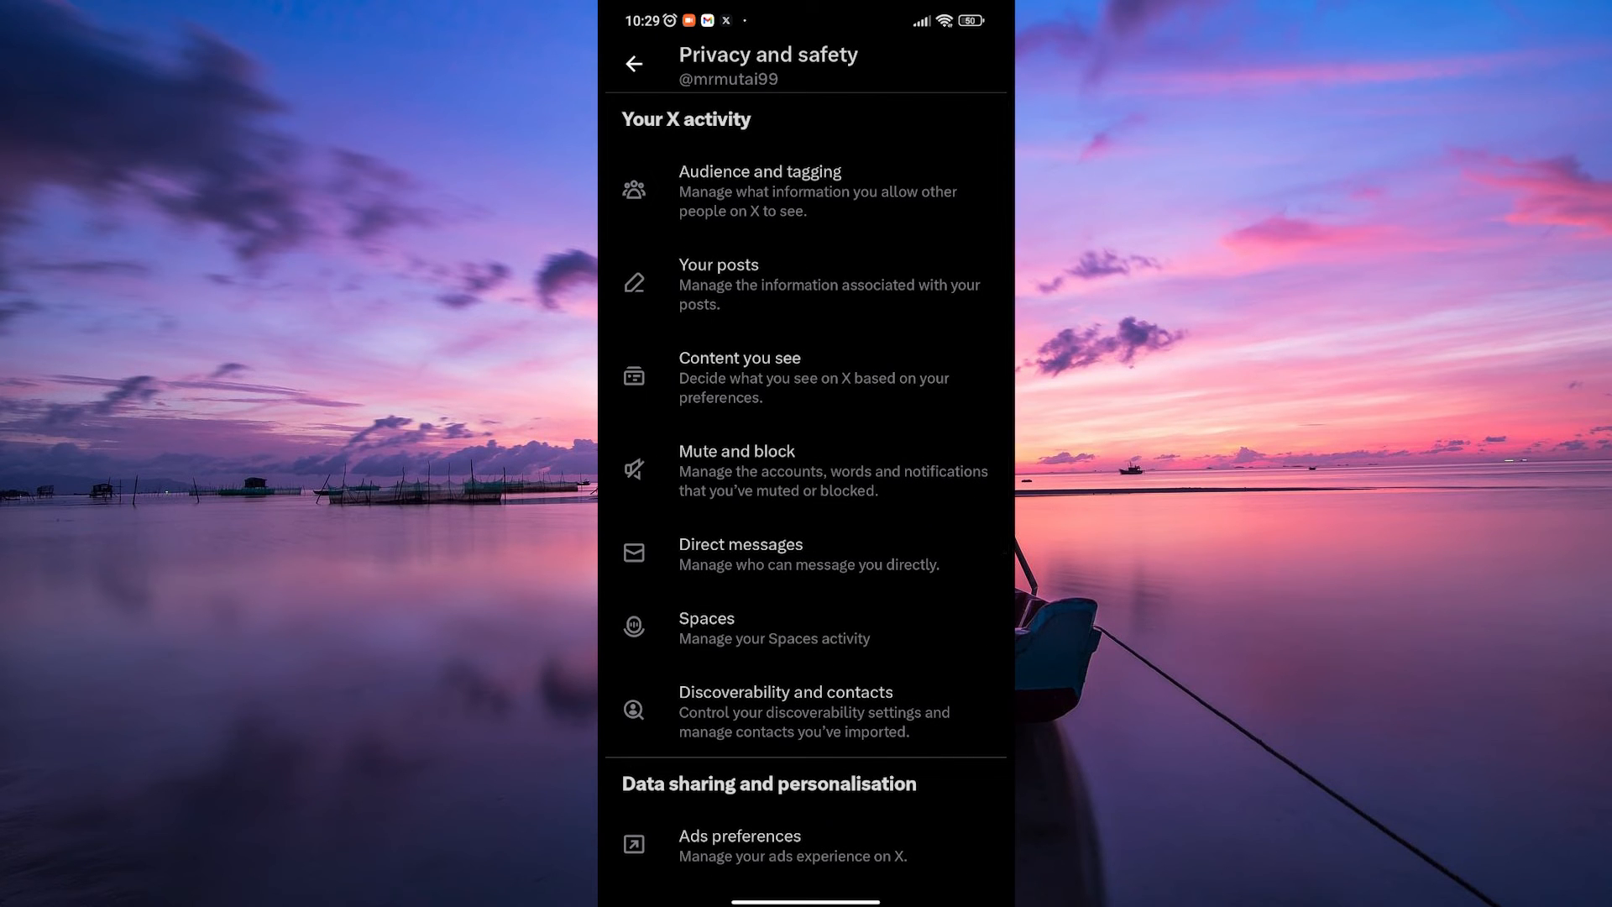
{"action": "left_click", "coordinate": [818, 191]}
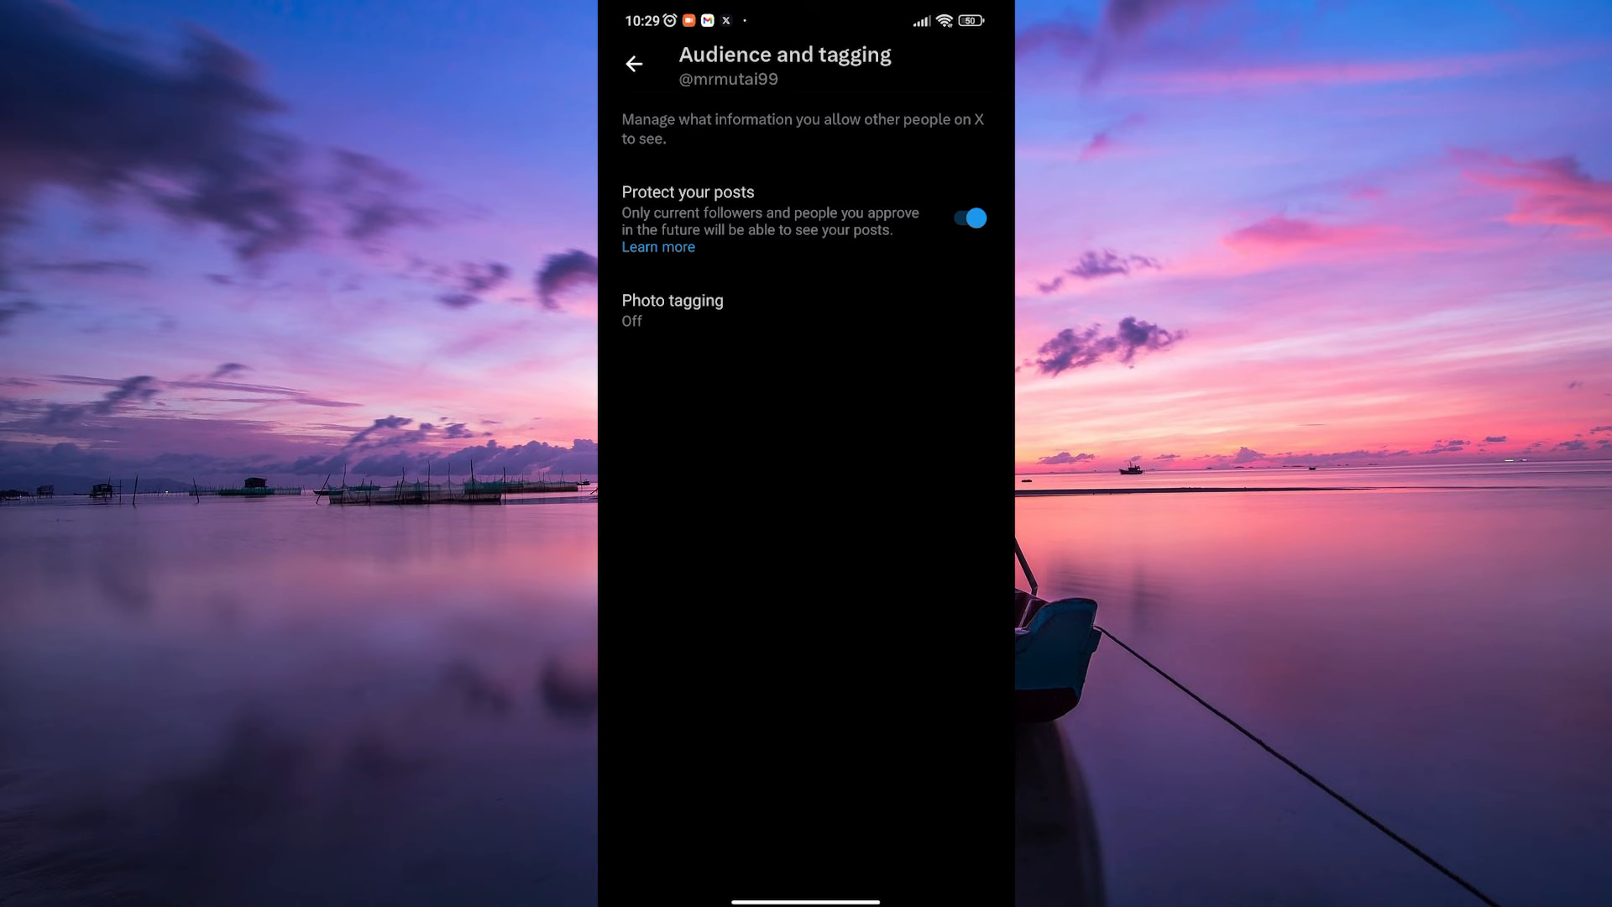